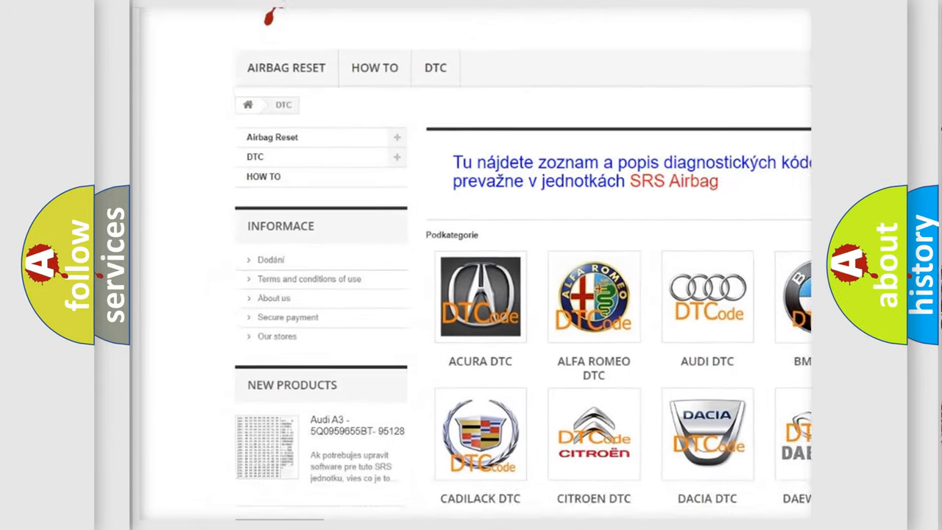
{"action": "scroll", "scroll_direction": "down", "scroll_amount": 3}
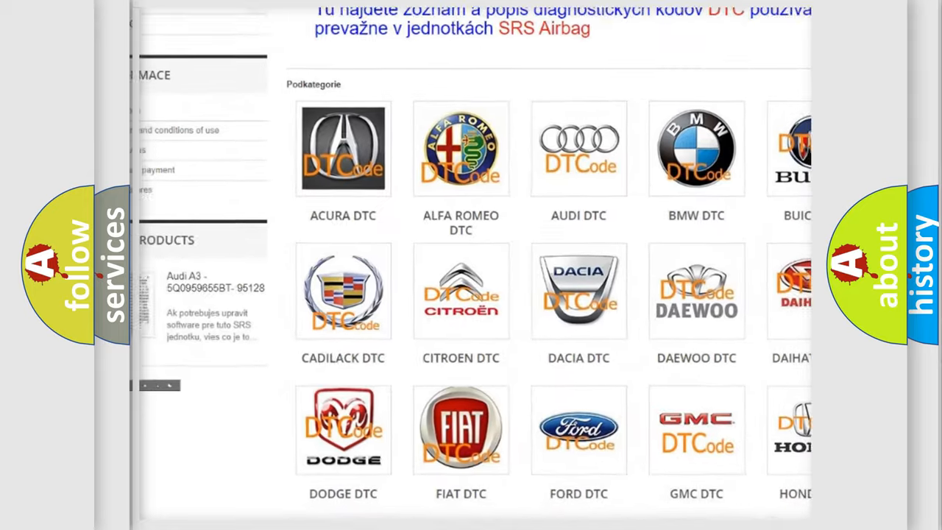
{"action": "scroll", "scroll_direction": "down", "scroll_amount": 3}
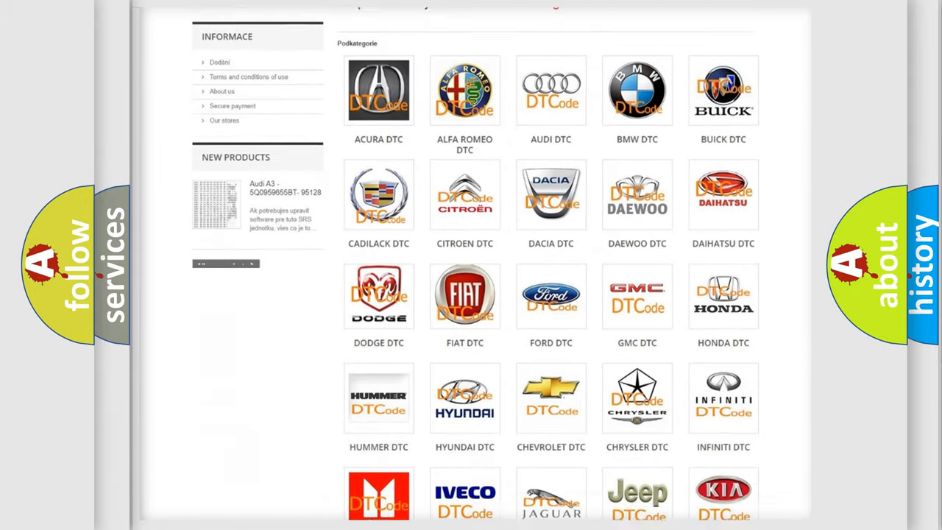
{"action": "scroll", "scroll_direction": "down", "scroll_amount": 3}
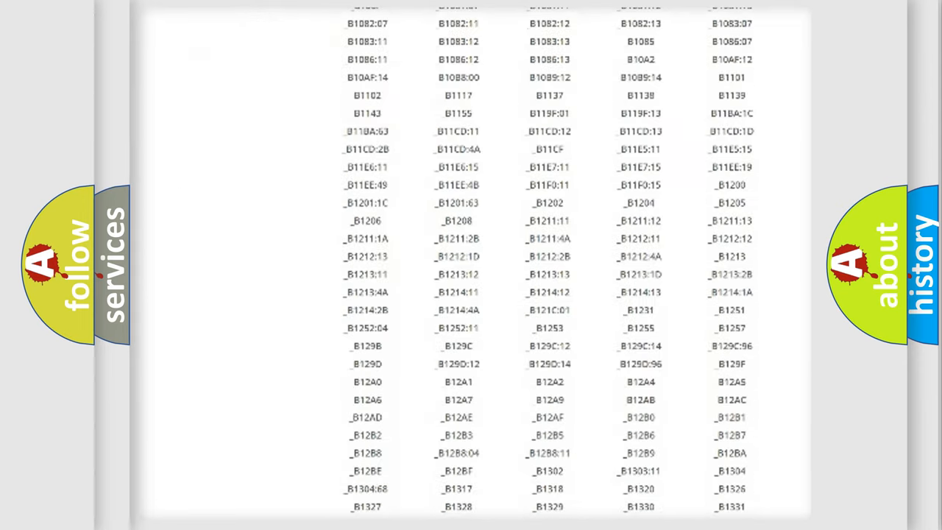
{"action": "scroll", "scroll_direction": "down", "scroll_amount": 3}
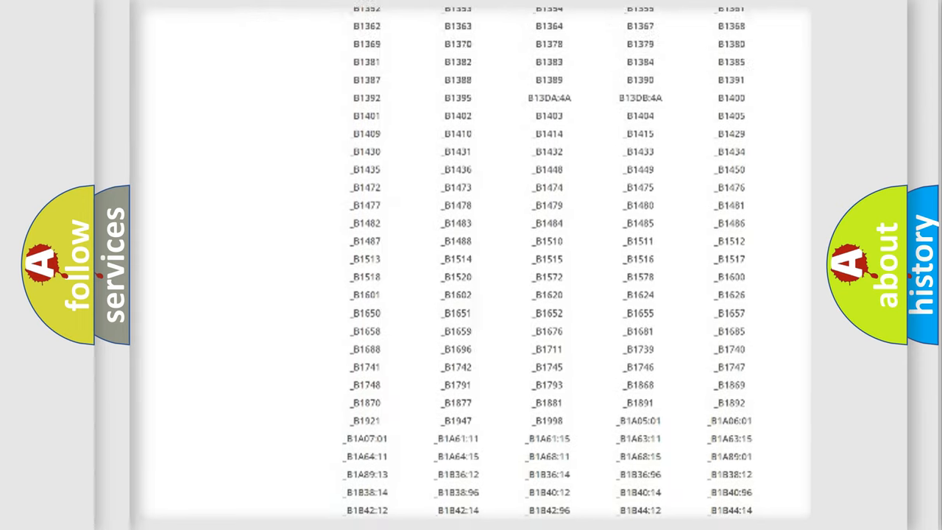
{"action": "scroll", "scroll_direction": "up", "scroll_amount": 3}
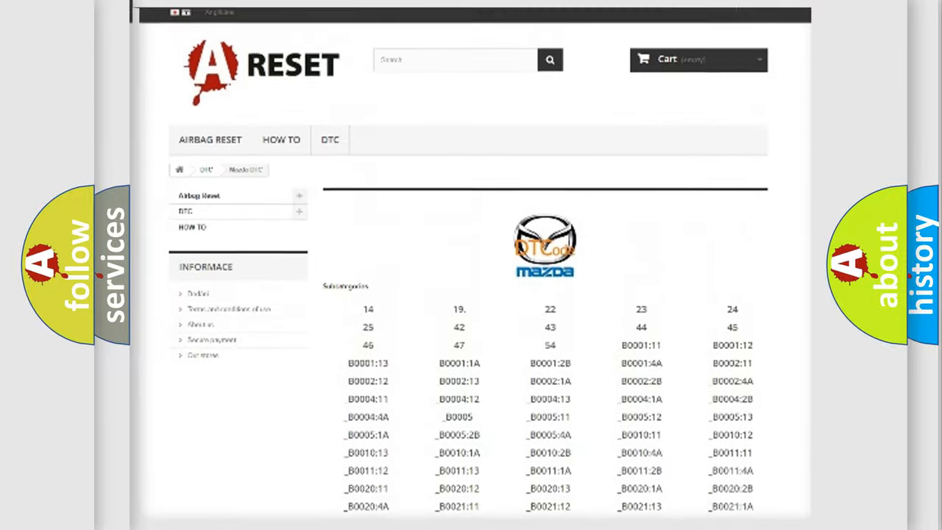
{"action": "scroll", "scroll_direction": "up", "scroll_amount": 3}
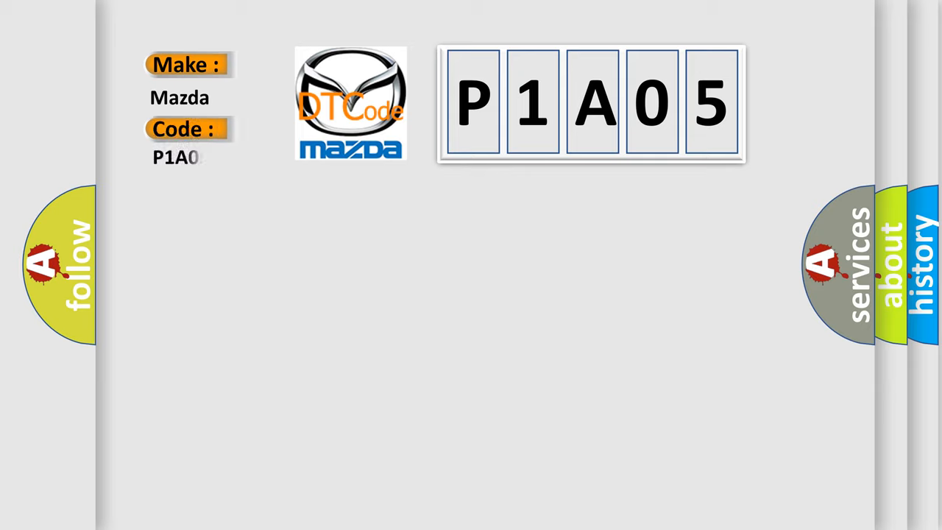
{"action": "type", "text": "05"}
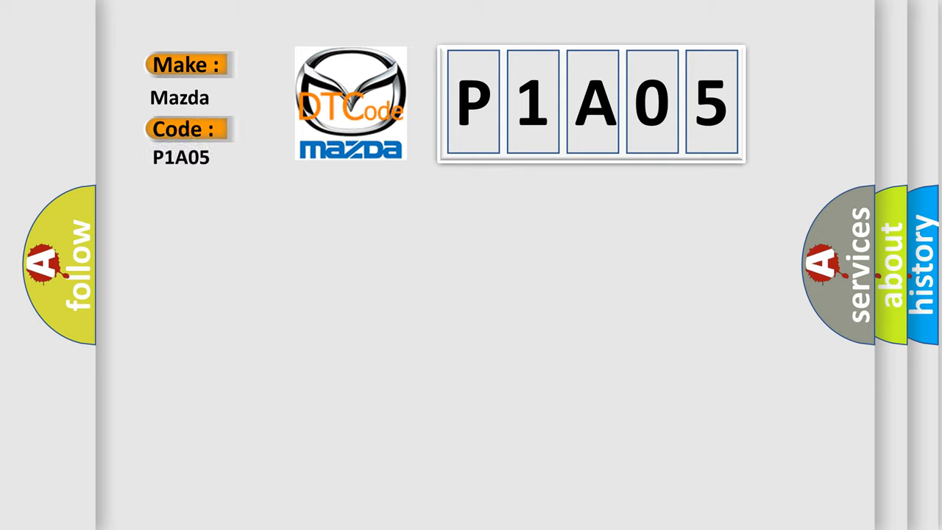